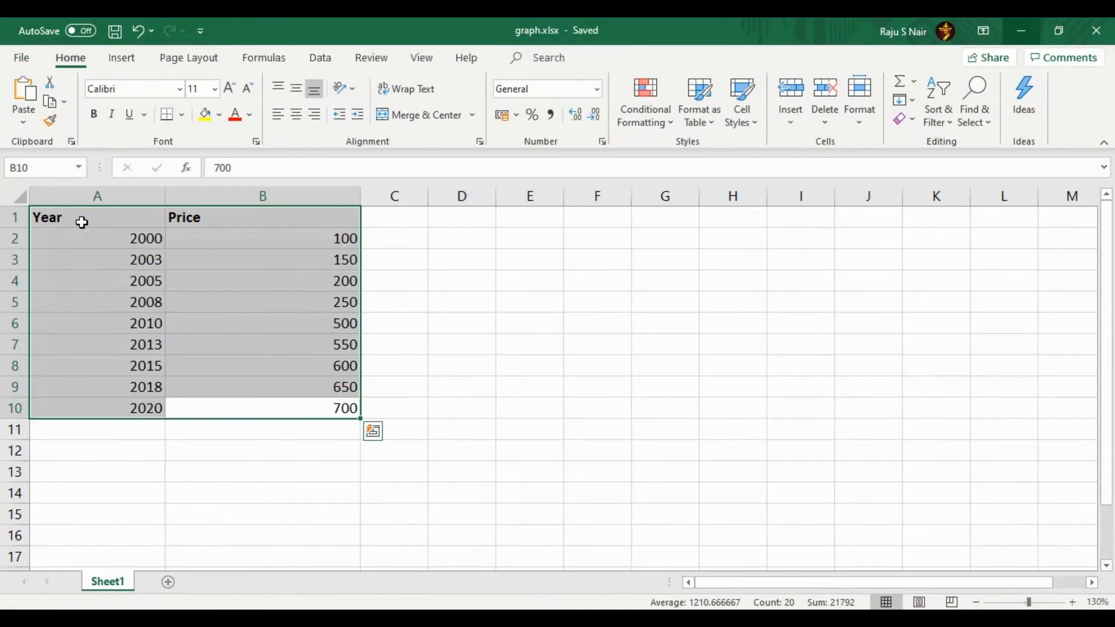
mouse_move(249, 344)
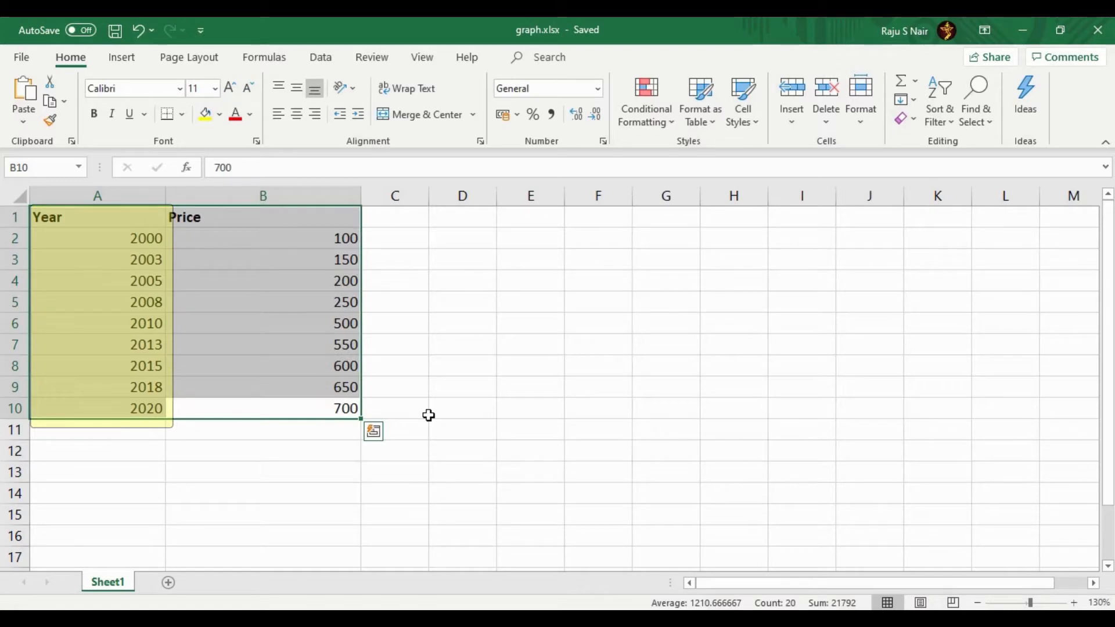
Deselect the data table and insert an empty basic 2-D Line chart beside it.
click(263, 217)
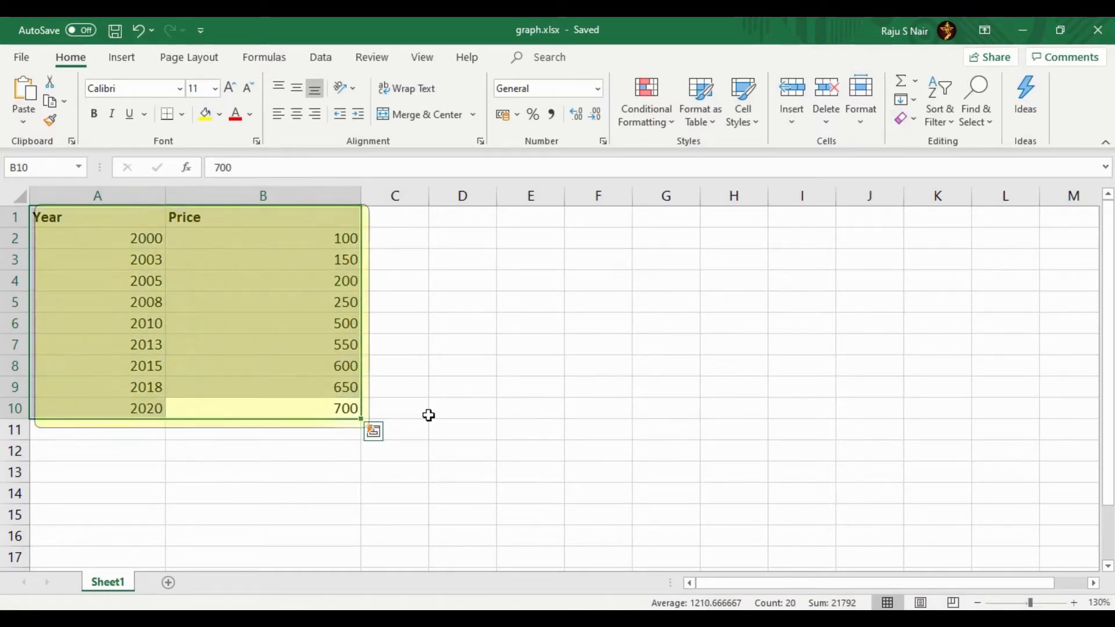
click(394, 407)
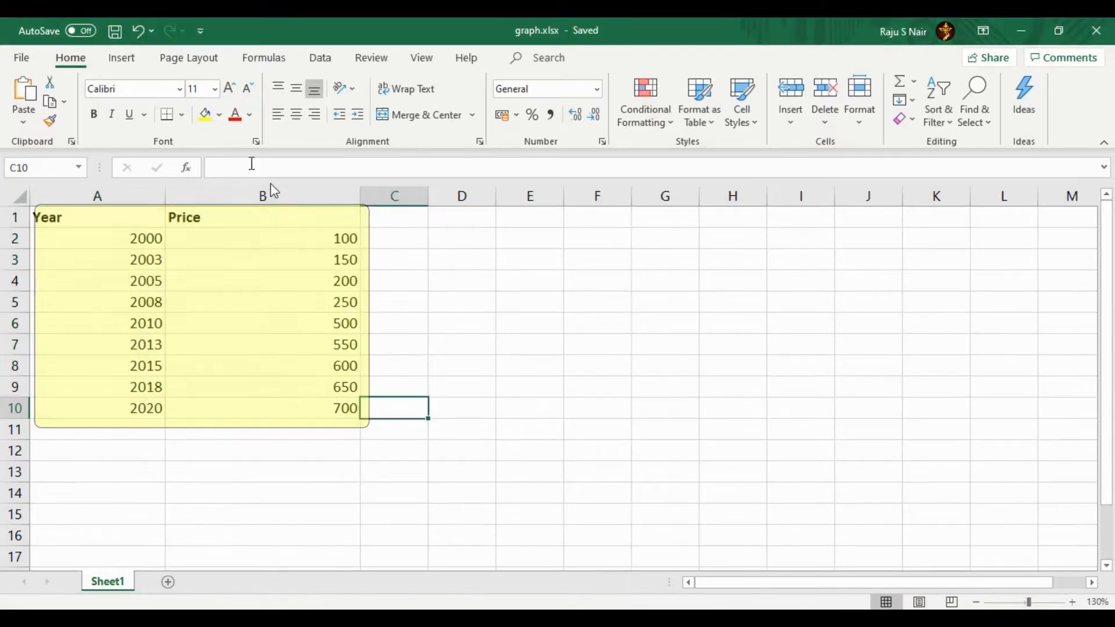
click(121, 58)
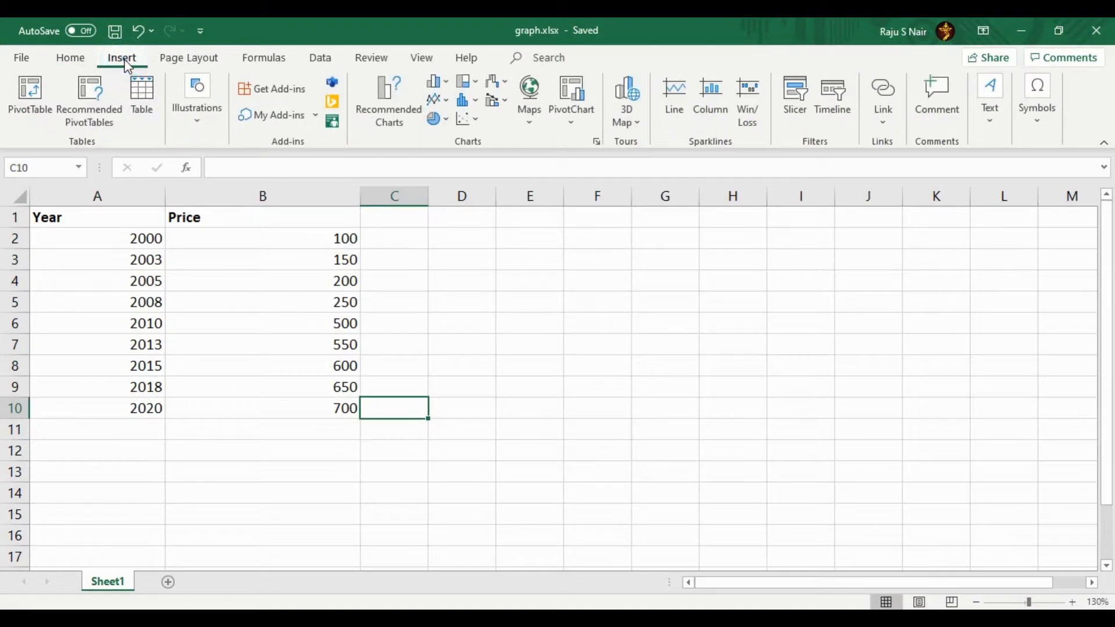
mouse_move(435, 99)
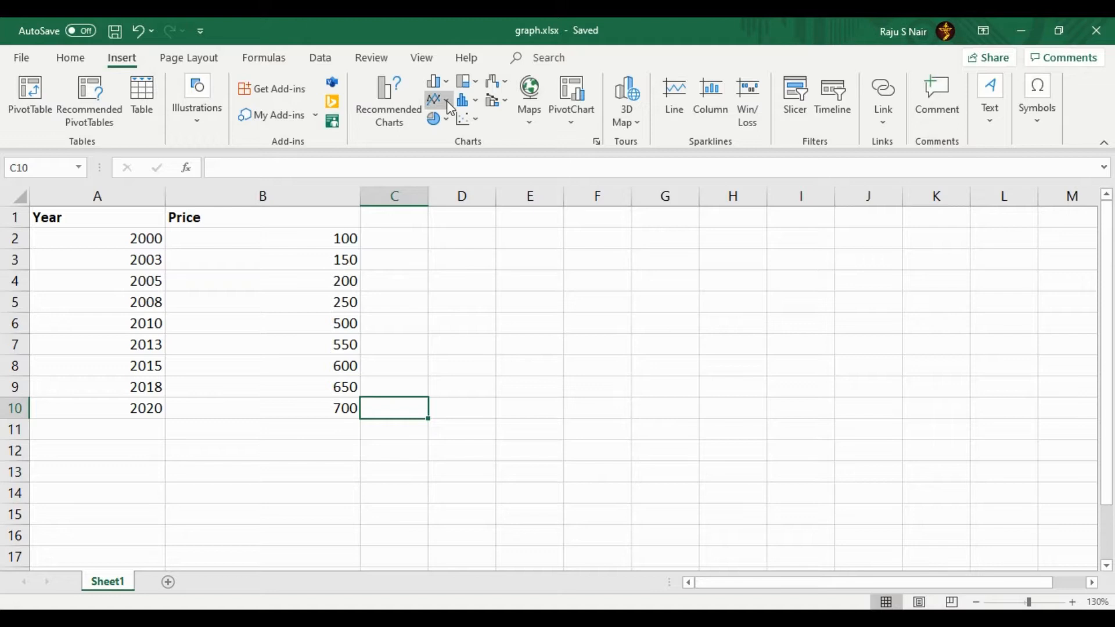
mouse_move(434, 99)
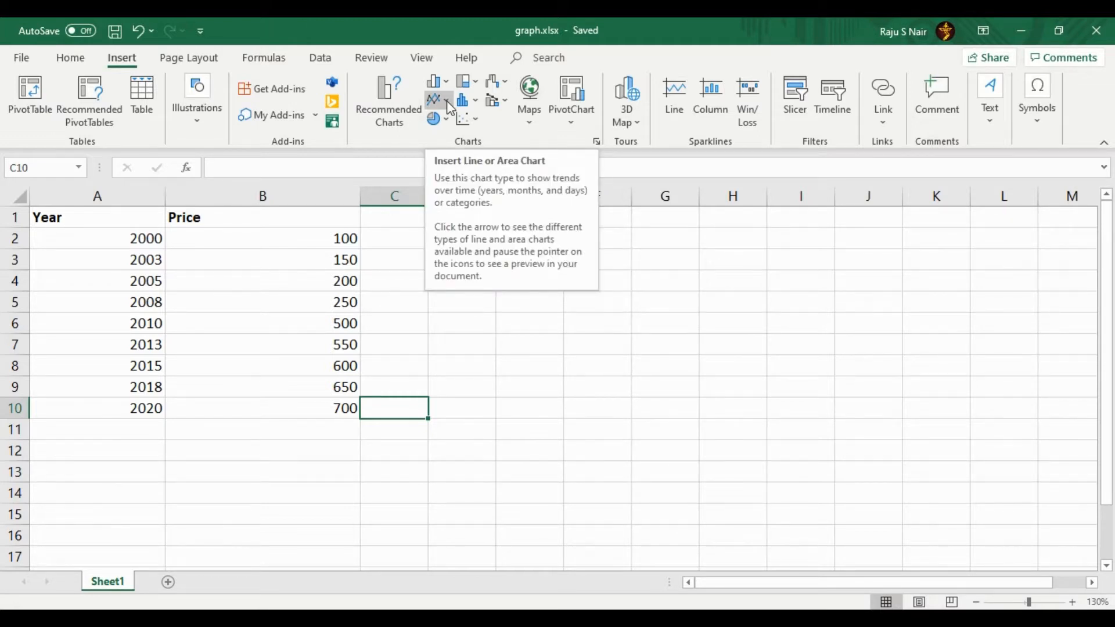
click(433, 98)
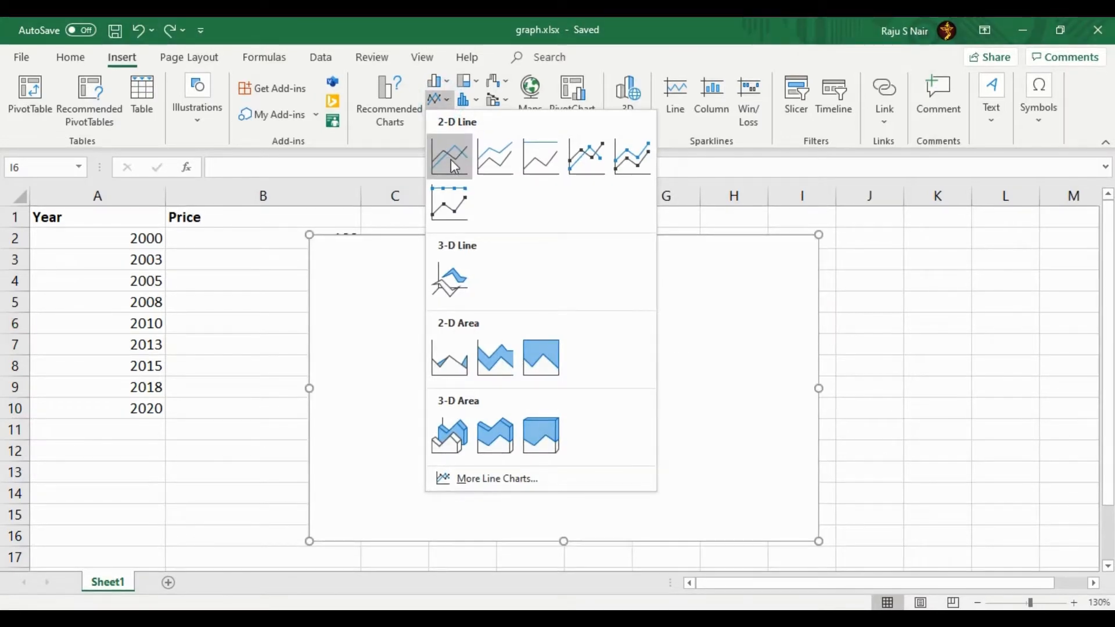
click(448, 155)
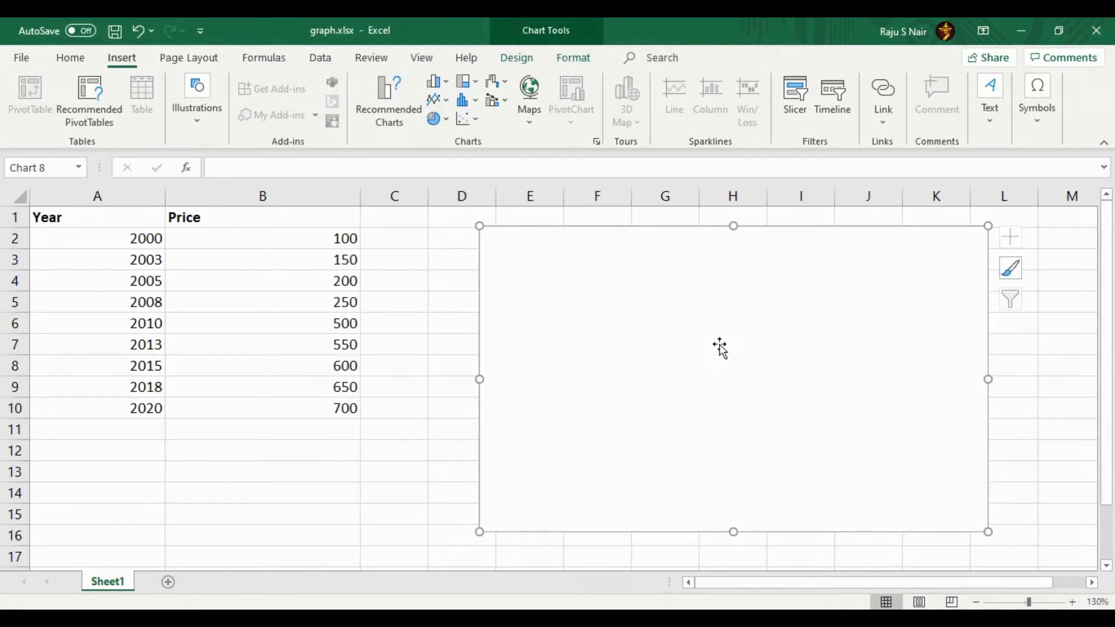
Add a chart data series named 'Price' using values B2:B10.
right_click(720, 348)
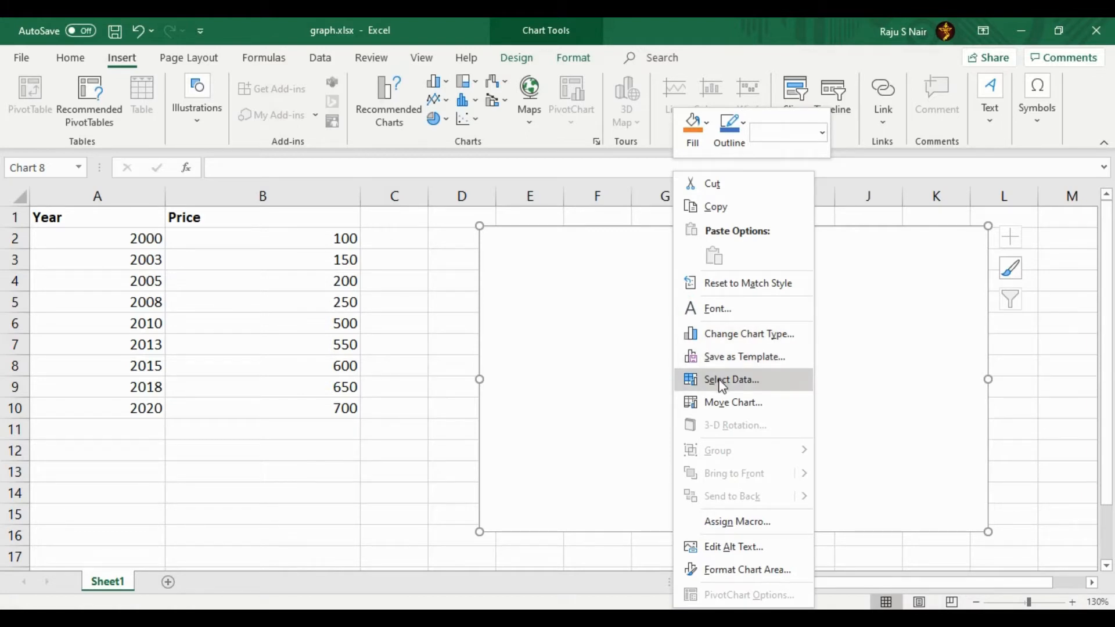
click(730, 379)
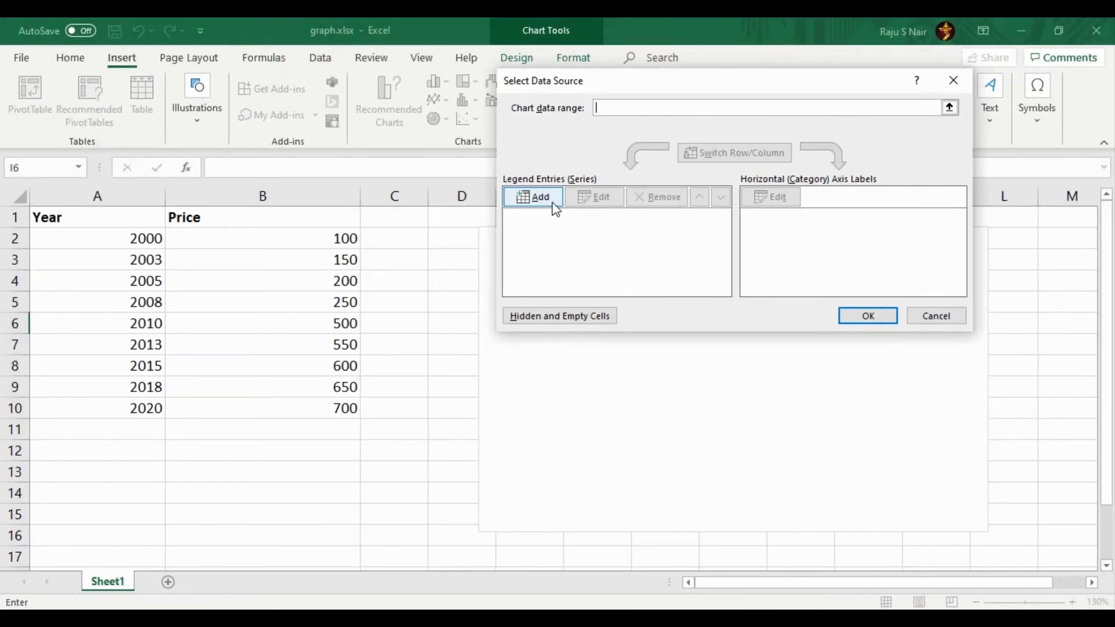
click(539, 197)
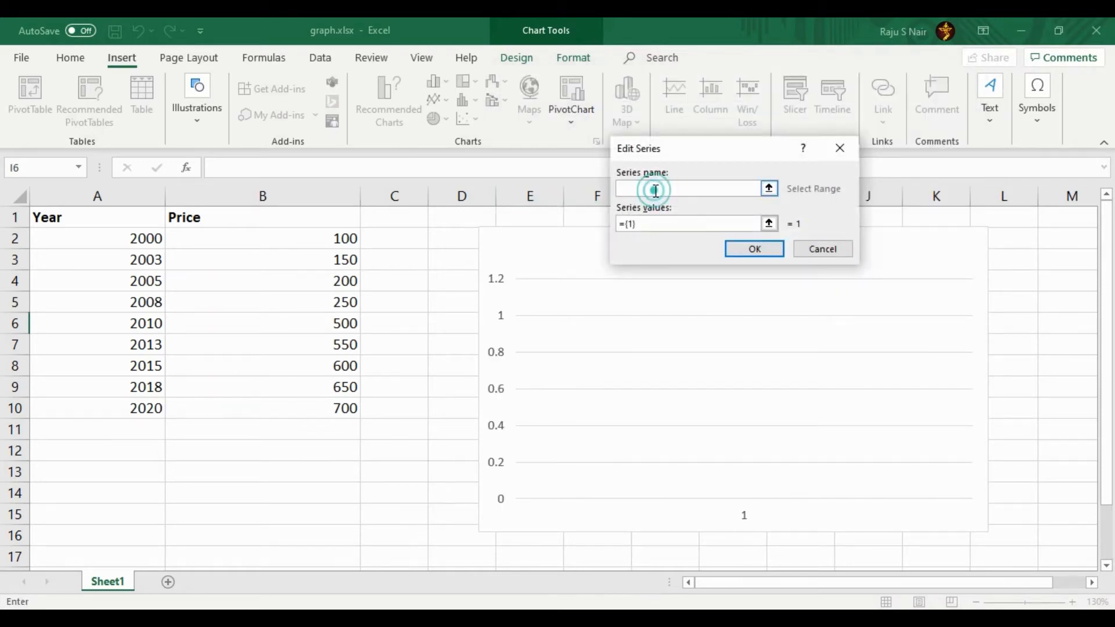
text(Price)
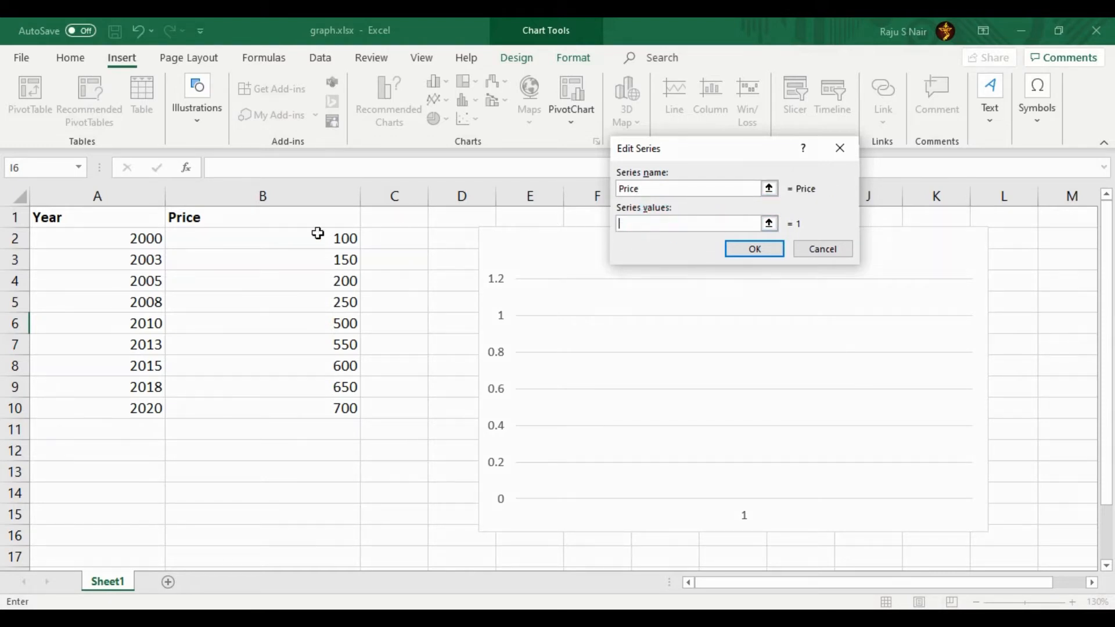
click(262, 238)
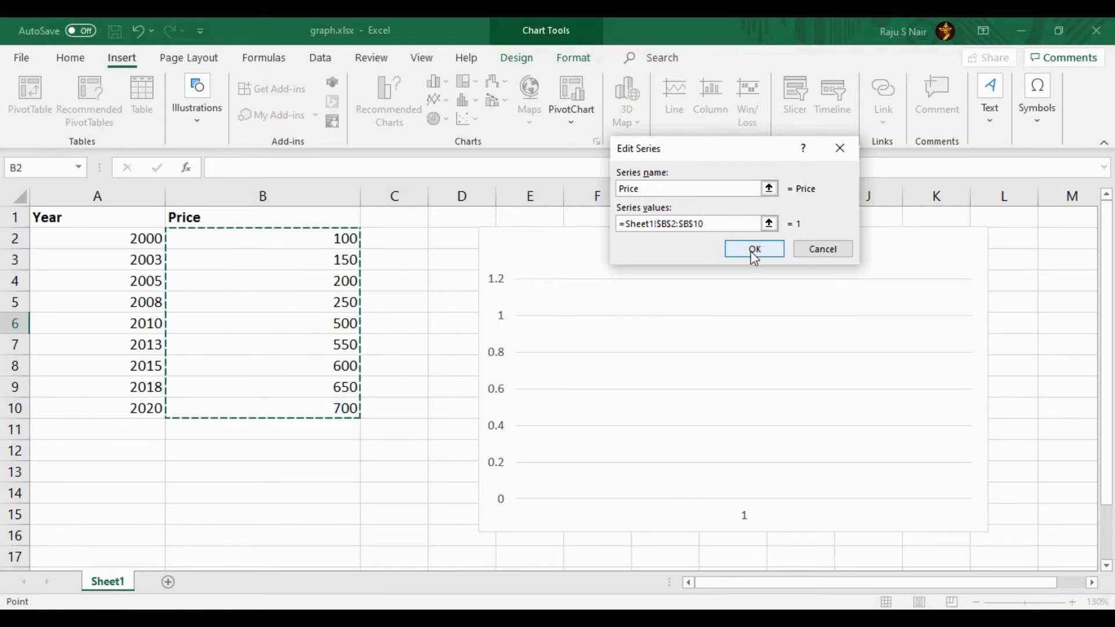
click(753, 249)
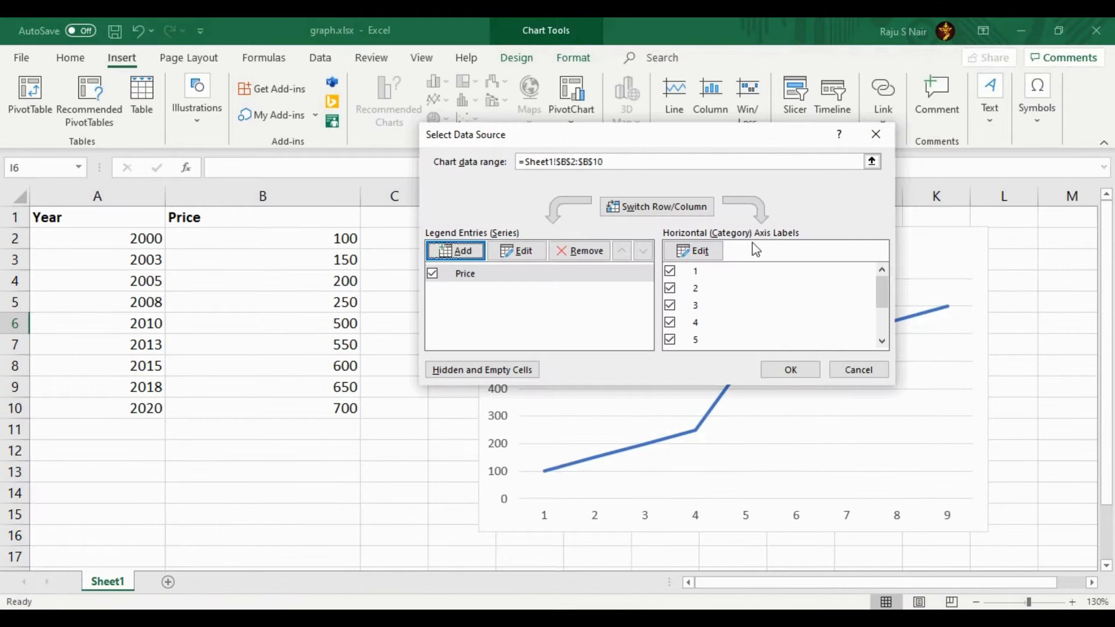
Set the horizontal axis labels to the years in A2:A10 (2000–2020).
click(693, 250)
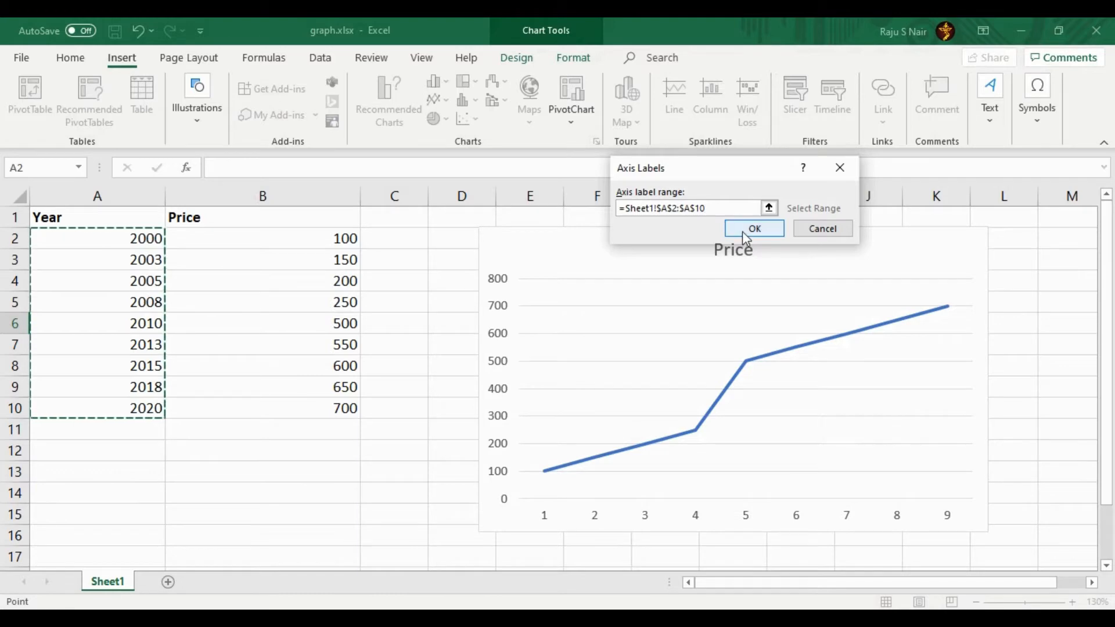
click(753, 228)
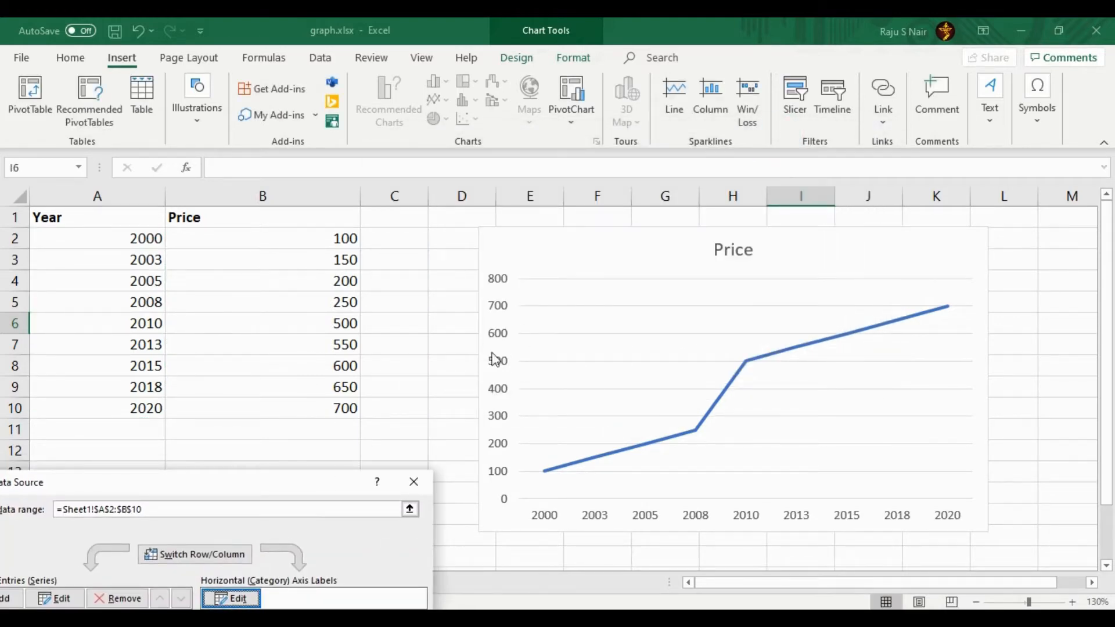
mouse_move(902, 523)
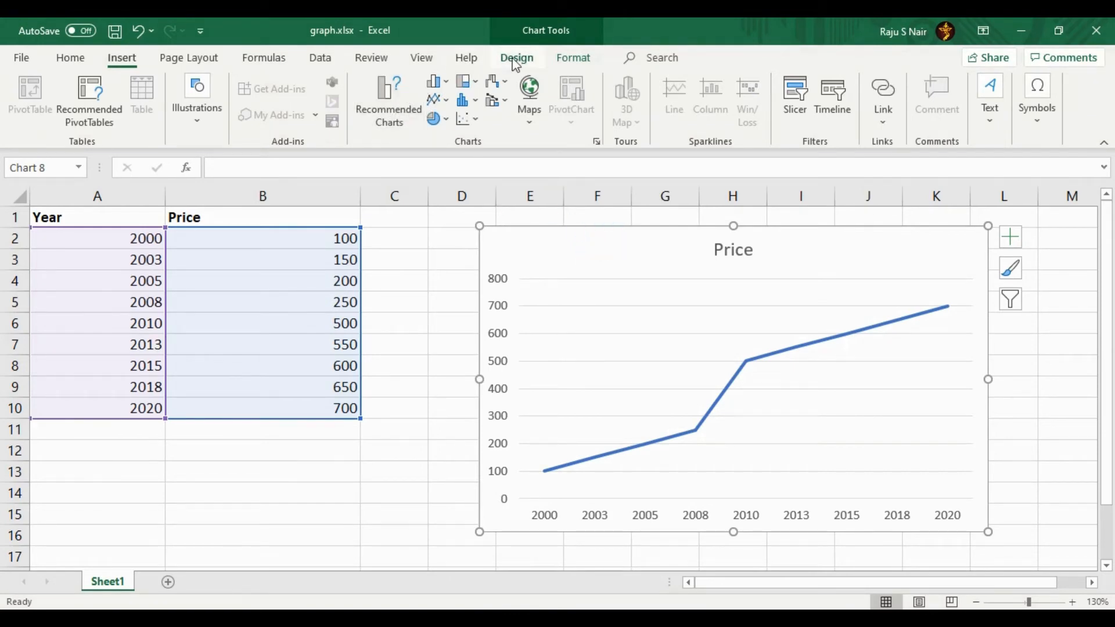
Add a 'Price' title to the primary vertical axis and bold it.
click(516, 58)
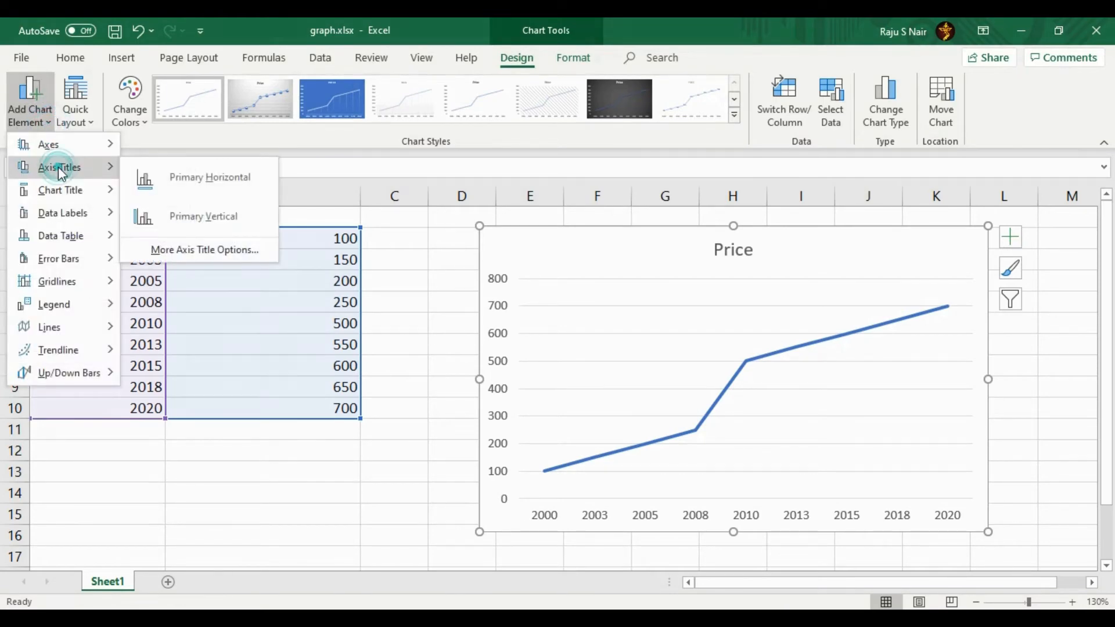
click(203, 216)
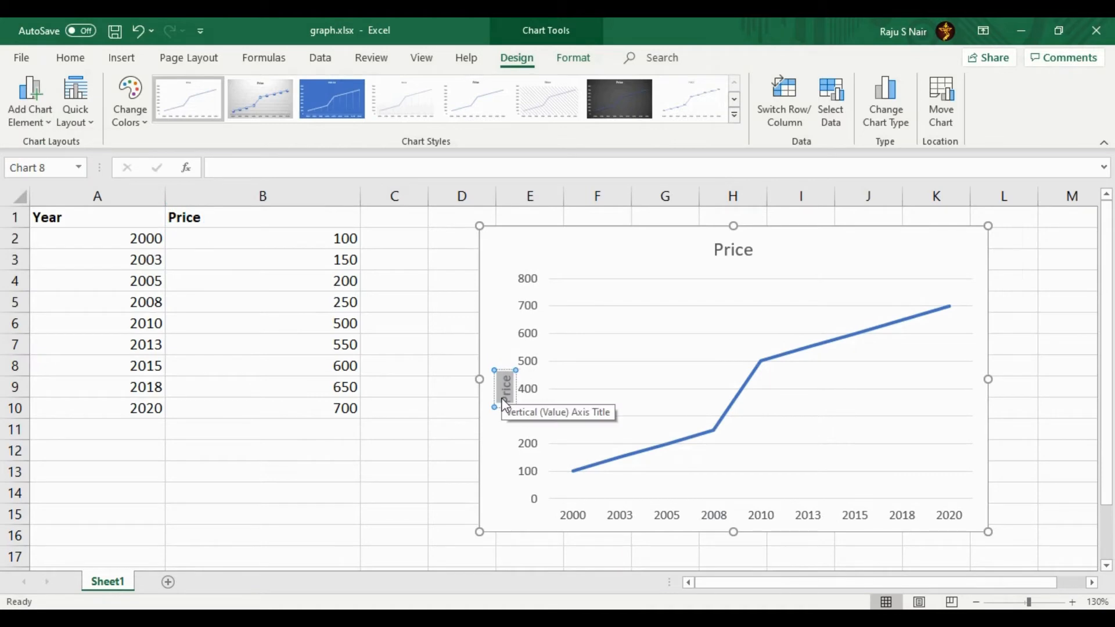
mouse_move(149, 135)
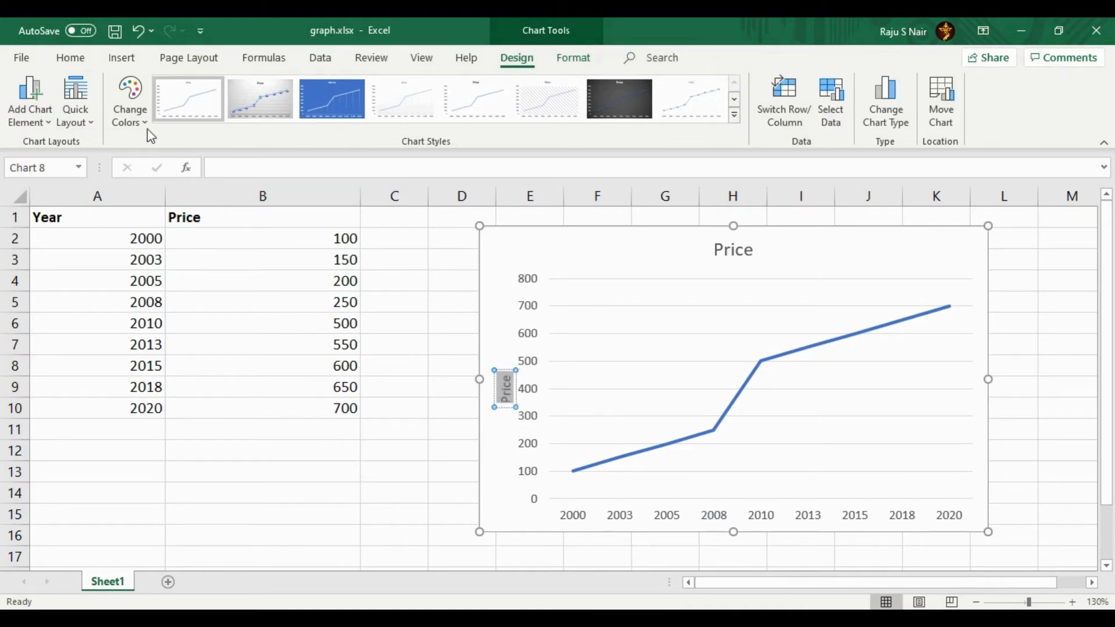
click(70, 57)
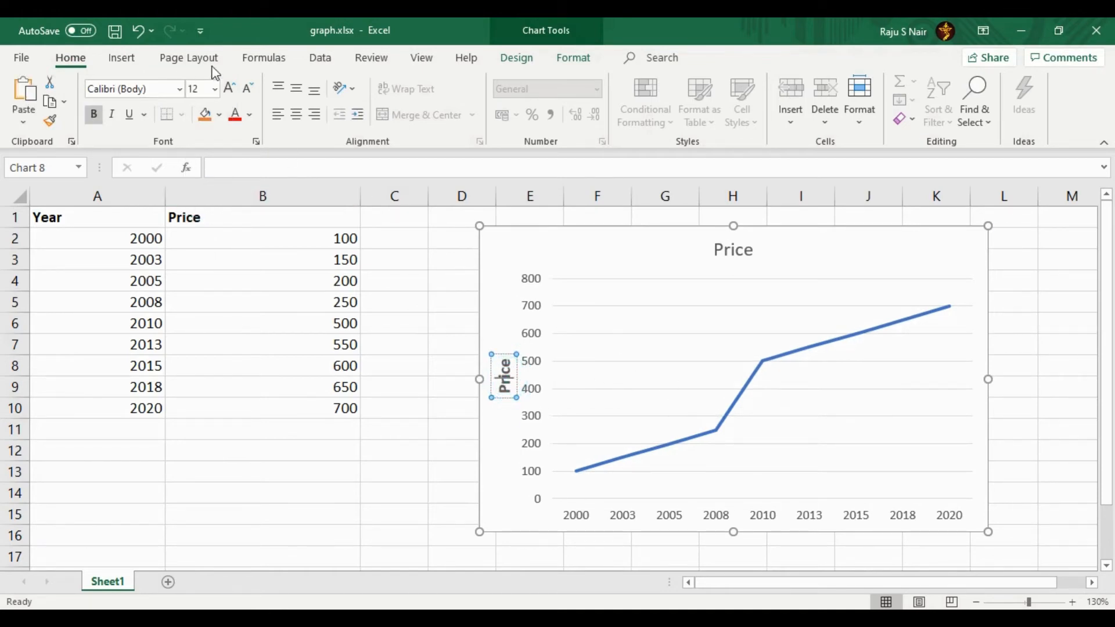
mouse_move(516, 57)
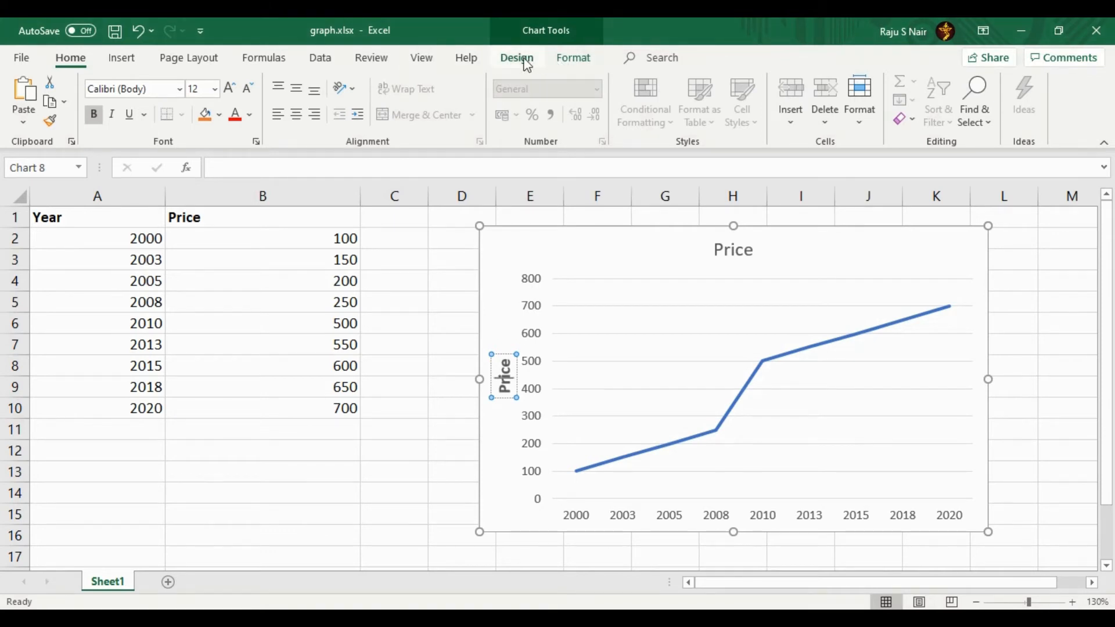
Add a 'Year' title to the primary horizontal axis and bold it.
click(516, 58)
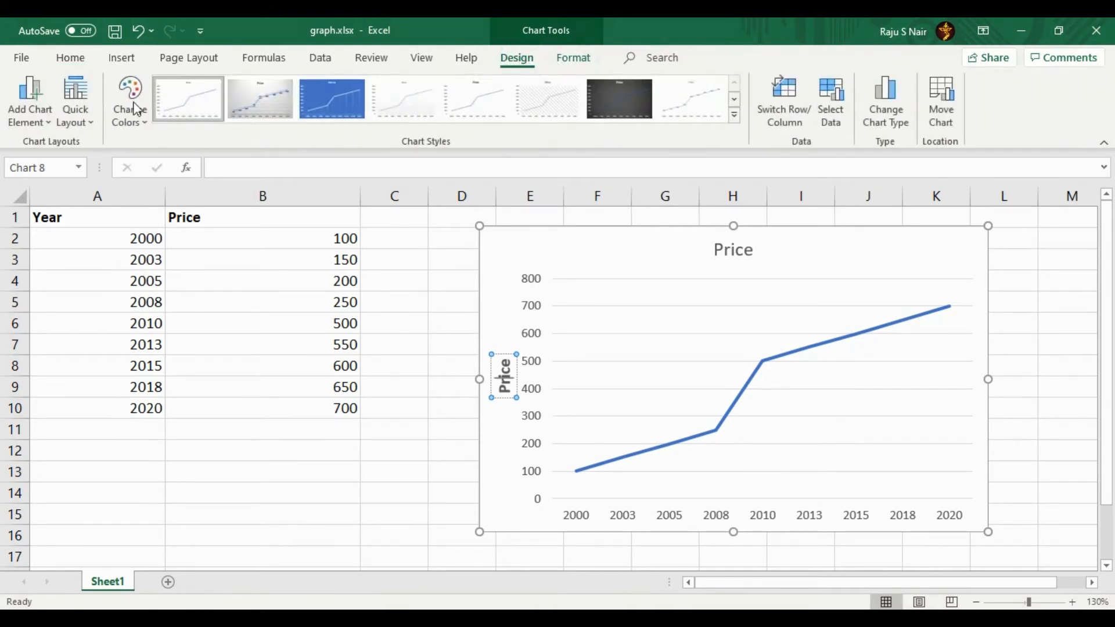
click(29, 99)
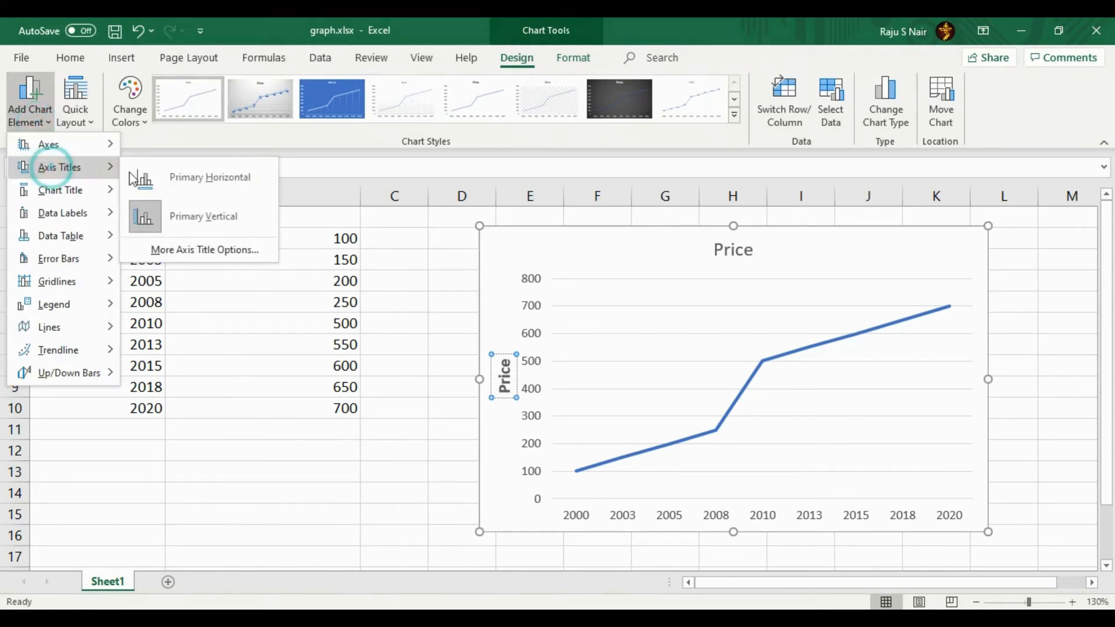
click(210, 177)
text(Year)
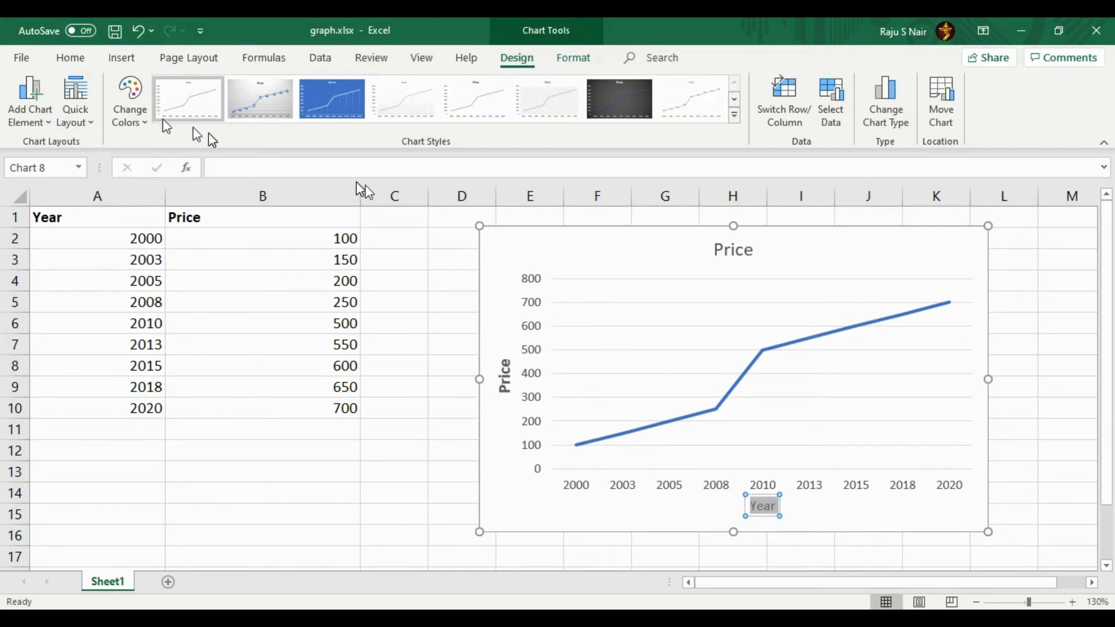
mouse_move(71, 60)
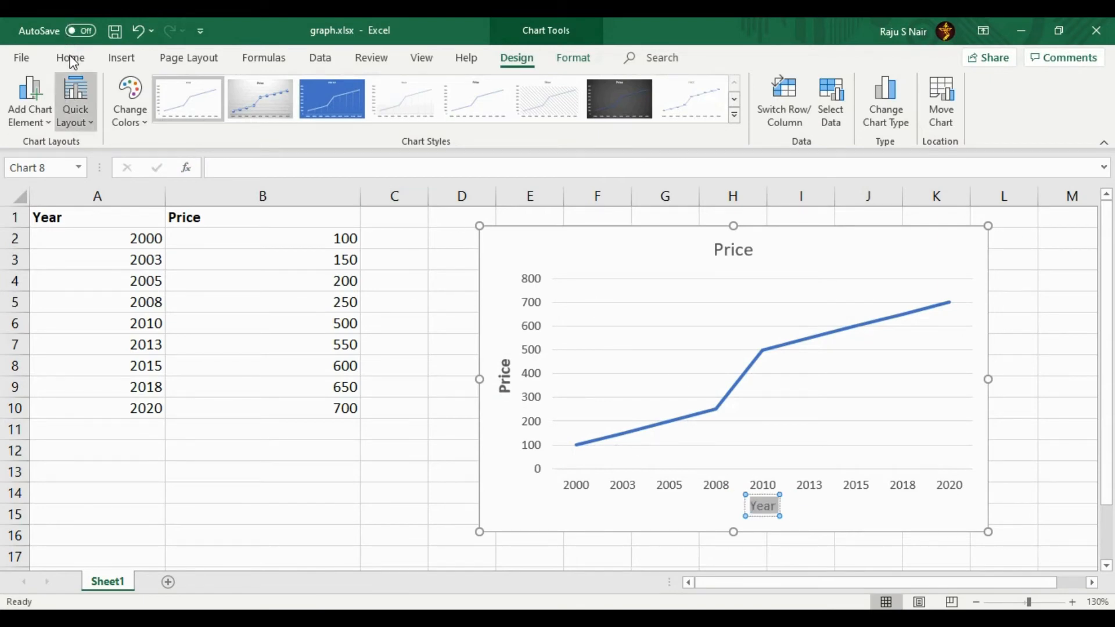
click(69, 58)
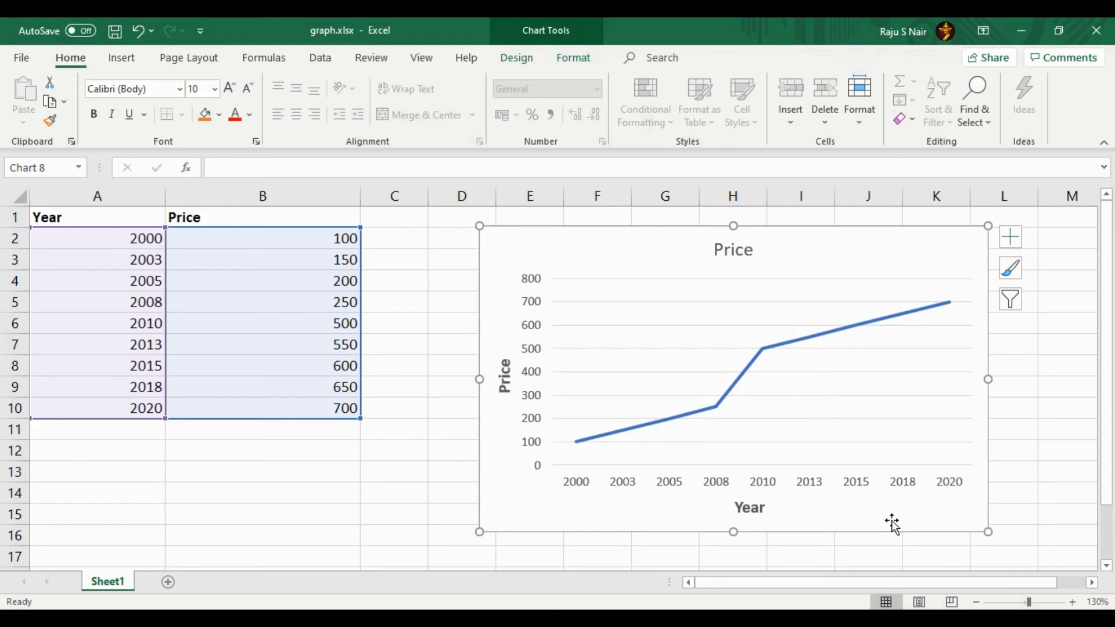
Apply the dark chart style with data labels from the Chart Styles gallery.
click(515, 58)
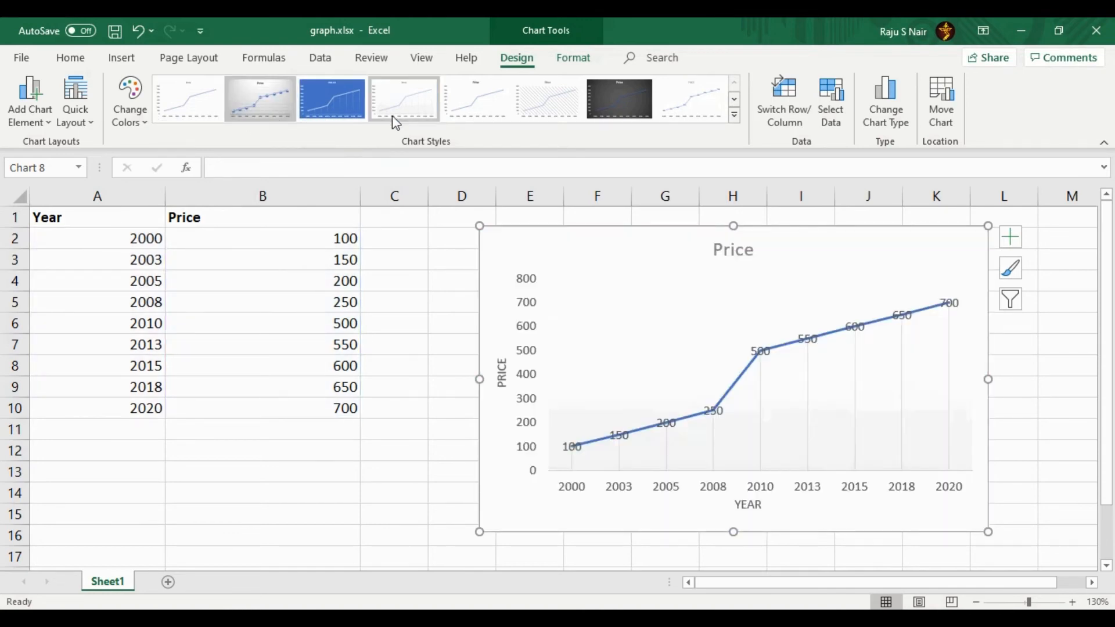
click(618, 99)
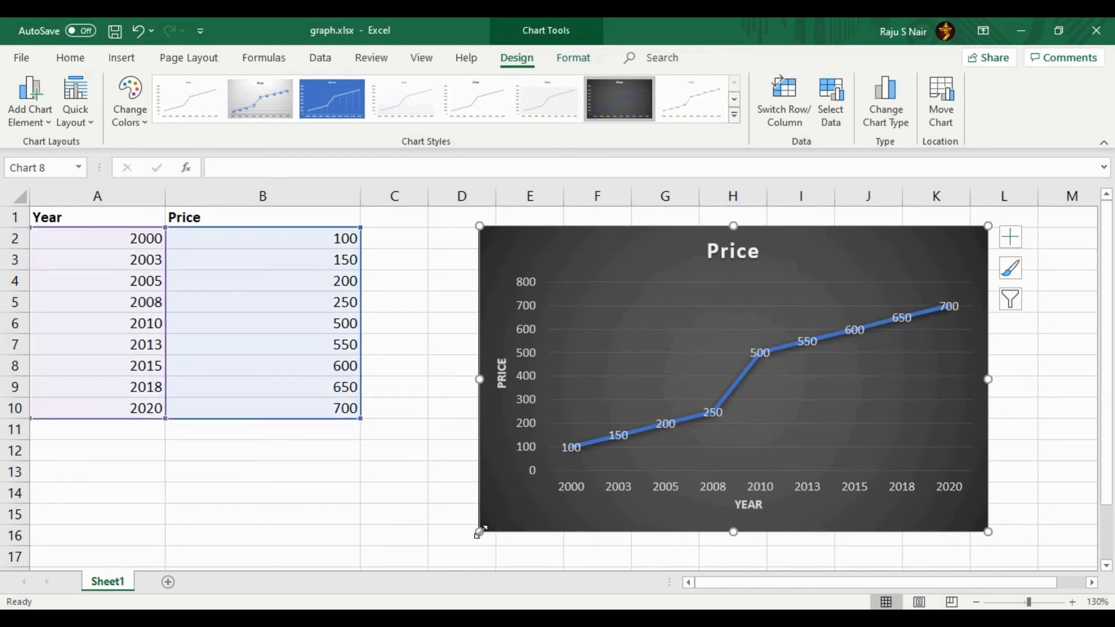
Enlarge the dark chart and move it onto a new sheet with Move Chart.
drag(480, 531, 384, 560)
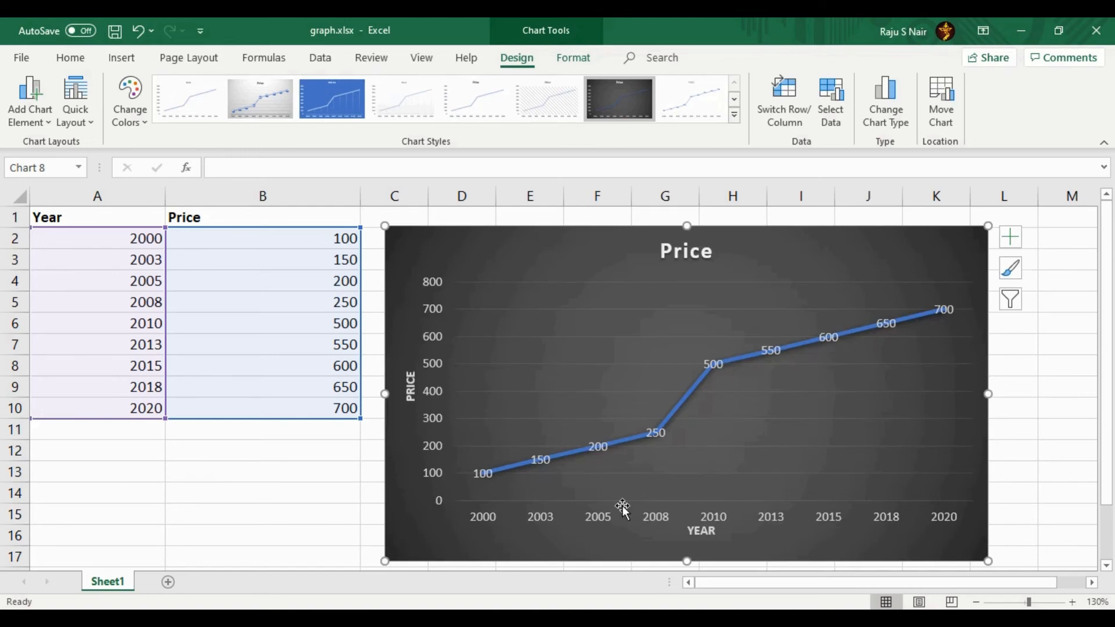
right_click(621, 508)
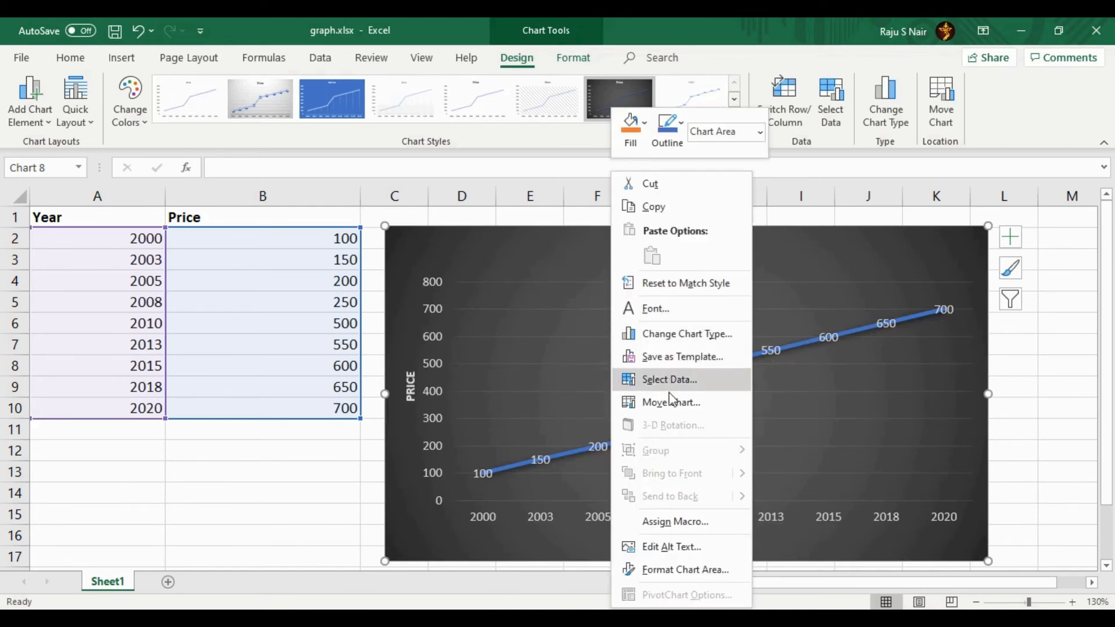
click(670, 402)
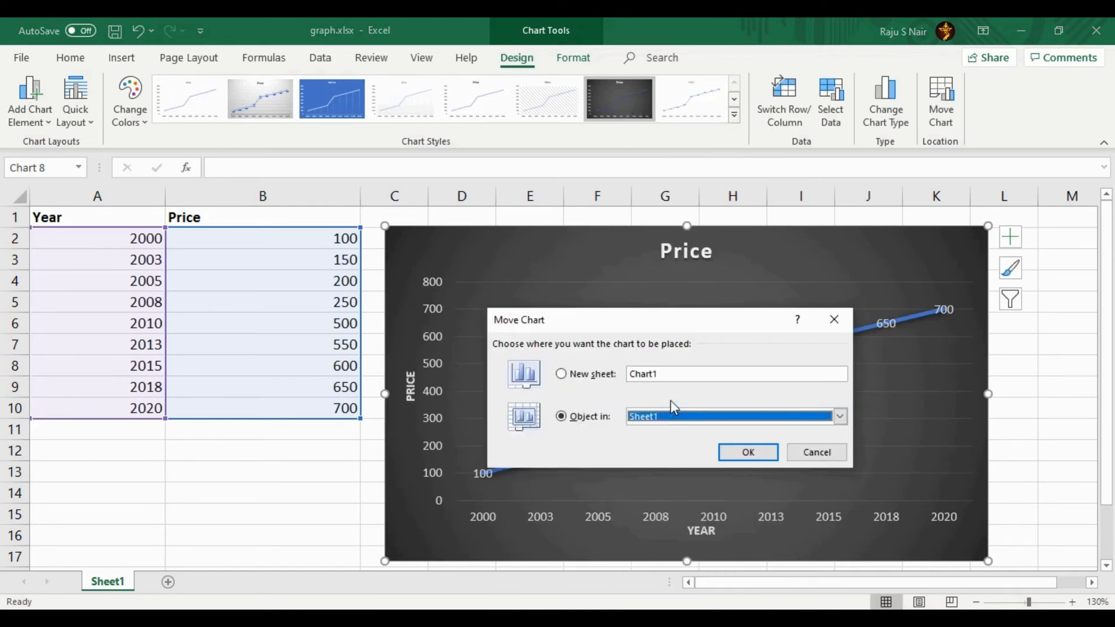
click(561, 373)
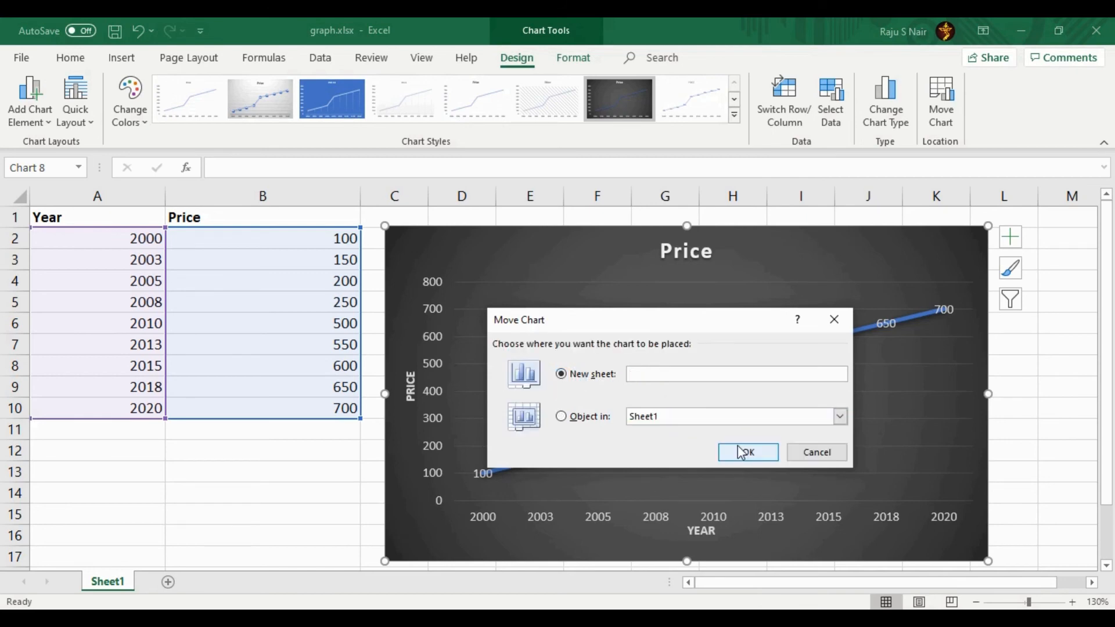
click(815, 452)
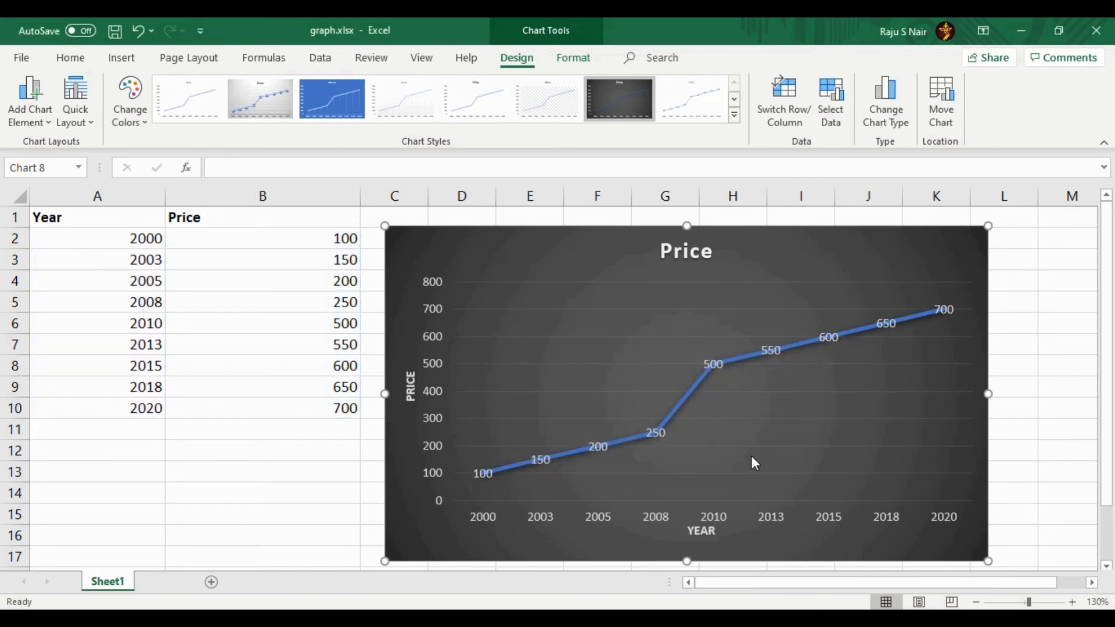